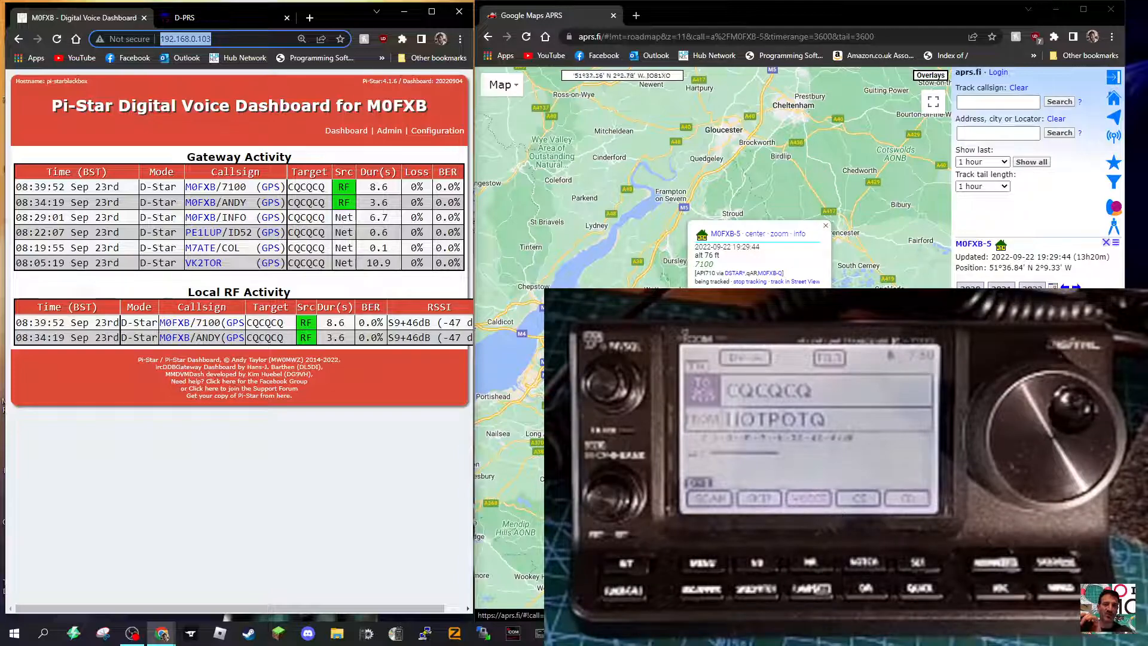
{"action": "mouse_move", "coordinate": [744, 246]}
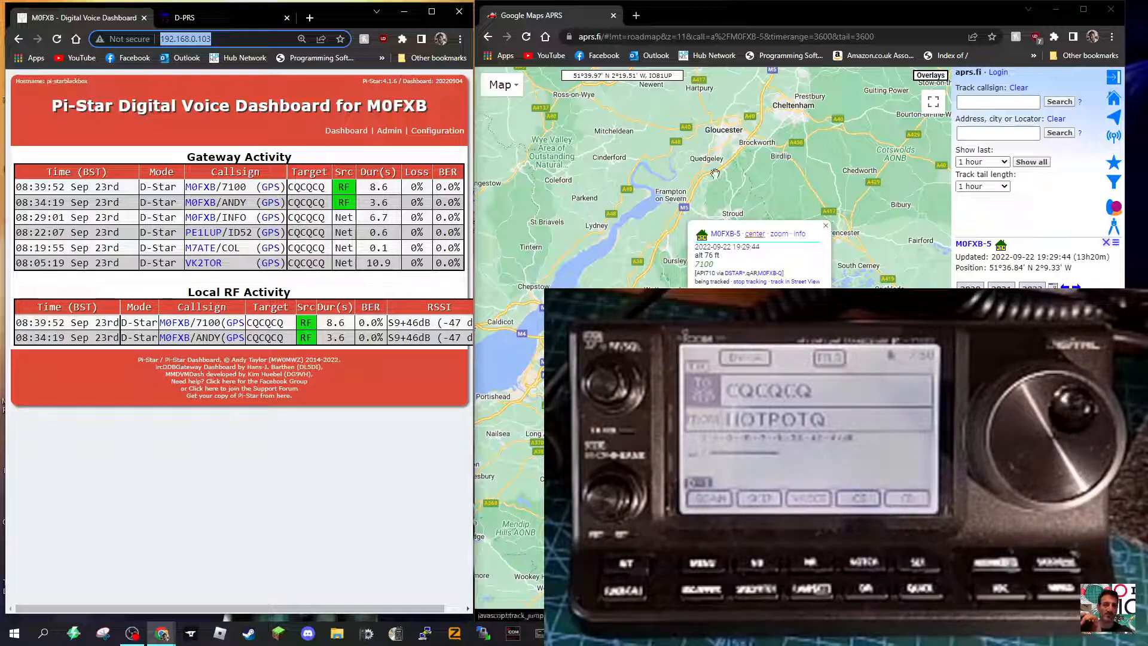
Go to the Pi-Star Configuration page for the M0FXB hotspot.
{"action": "left_click", "coordinate": [184, 18]}
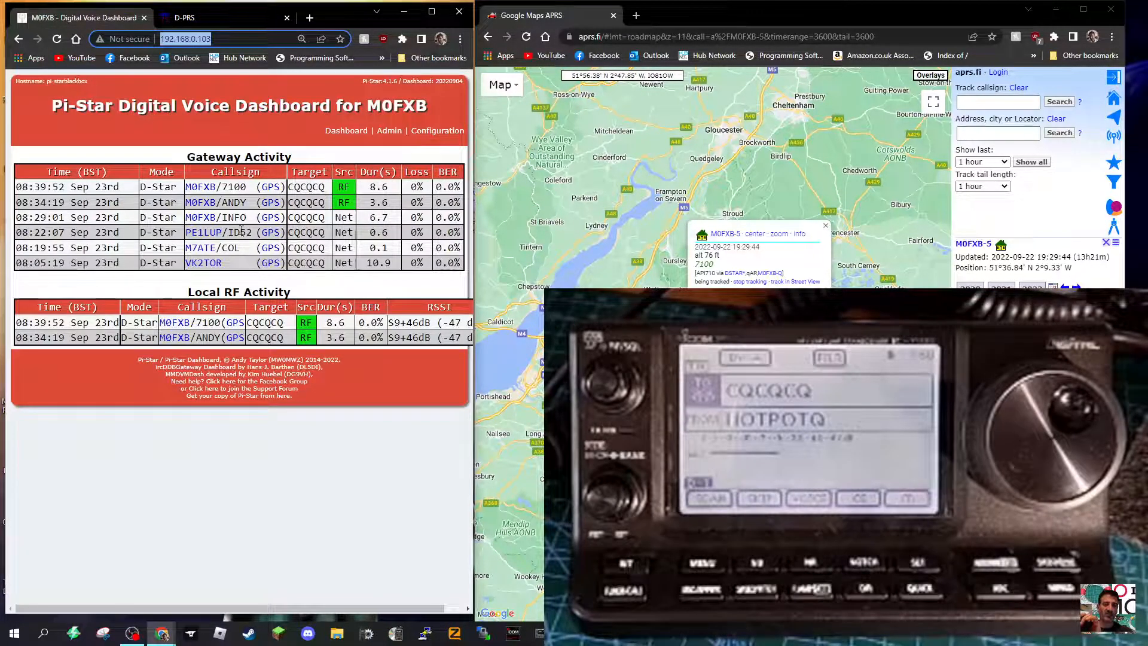
{"action": "mouse_move", "coordinate": [437, 130]}
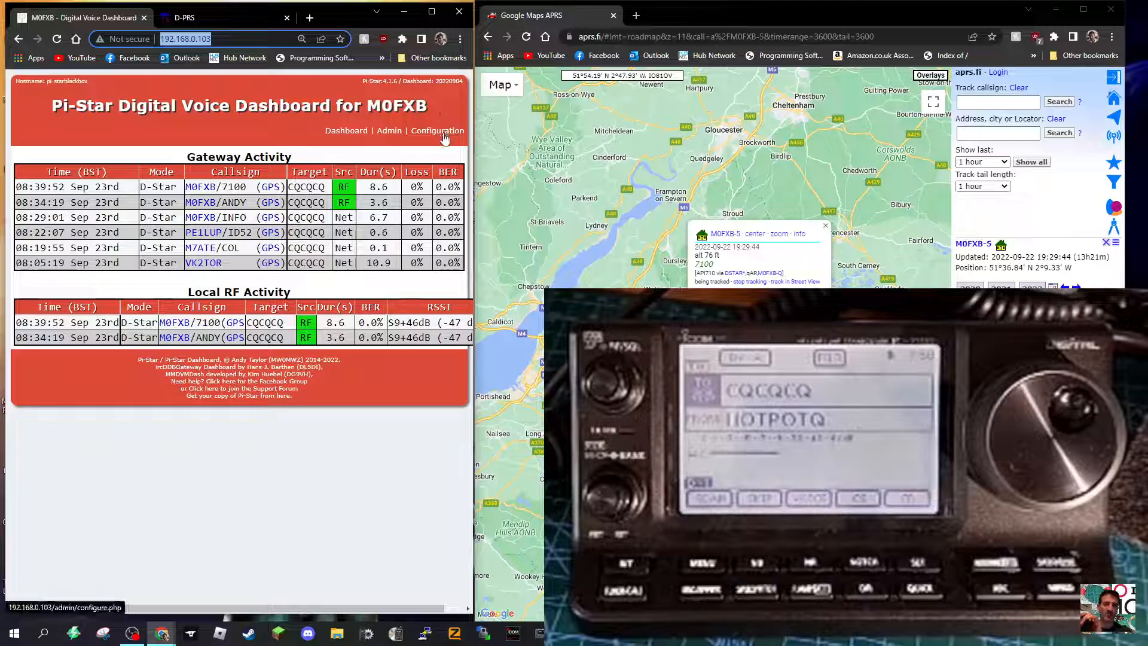
{"action": "left_click", "coordinate": [437, 130]}
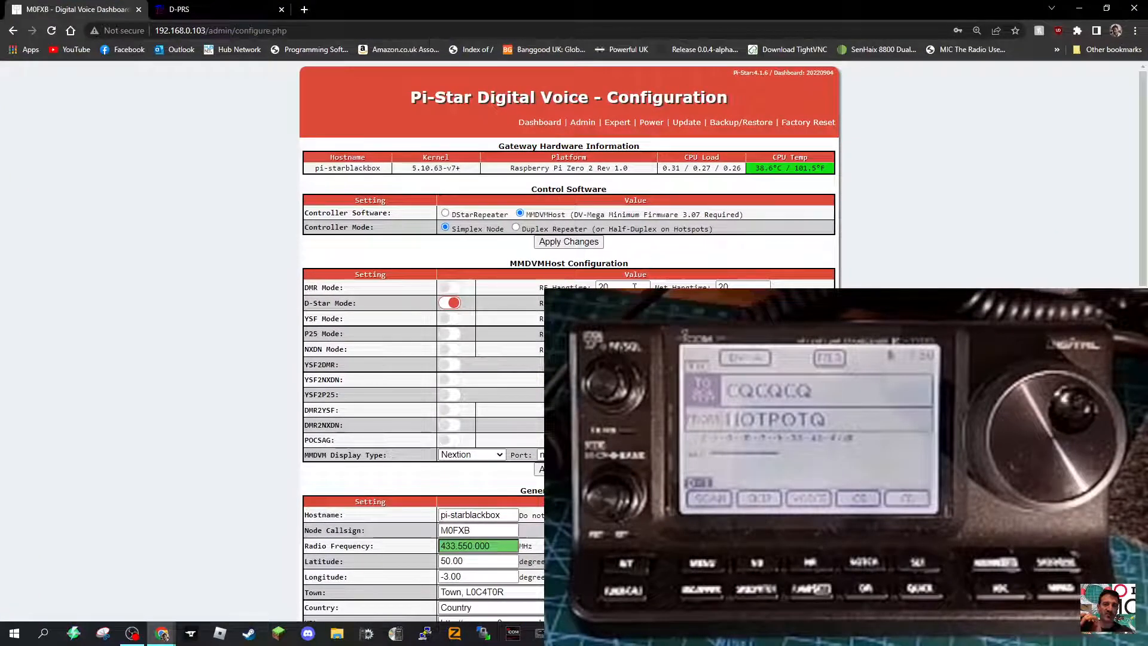
Review General Configuration showing D-Star mode, 433.550.000 and APRS host euro.aprs2.net enabled.
{"action": "scroll", "scroll_direction": "down", "scroll_amount": 3}
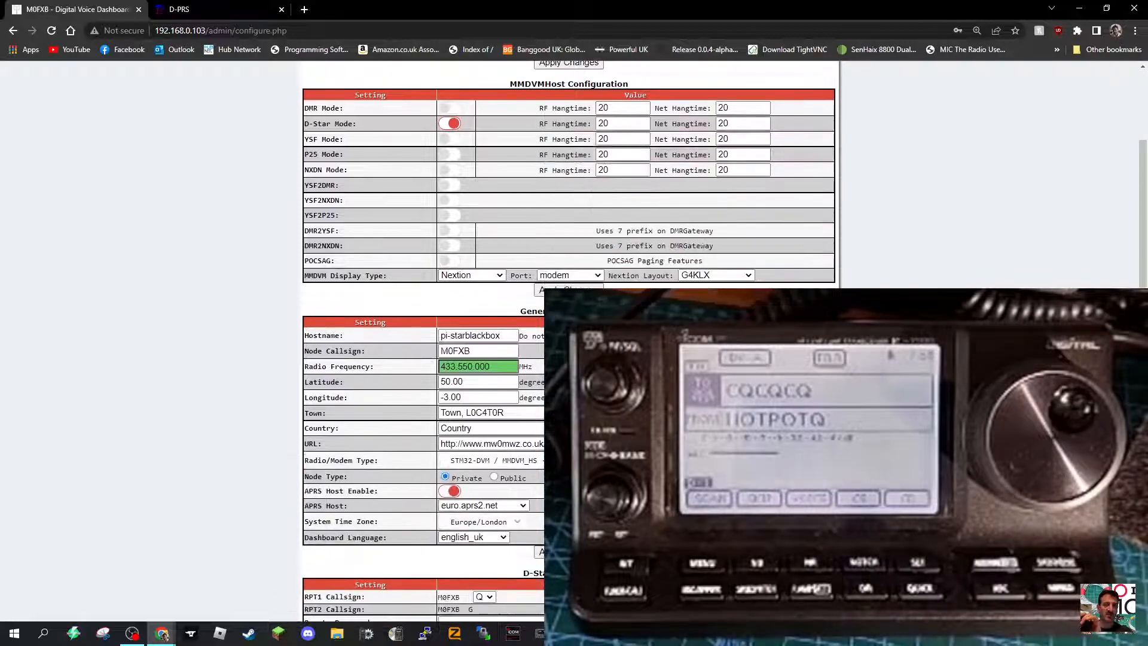
{"action": "scroll", "scroll_direction": "down", "scroll_amount": 3}
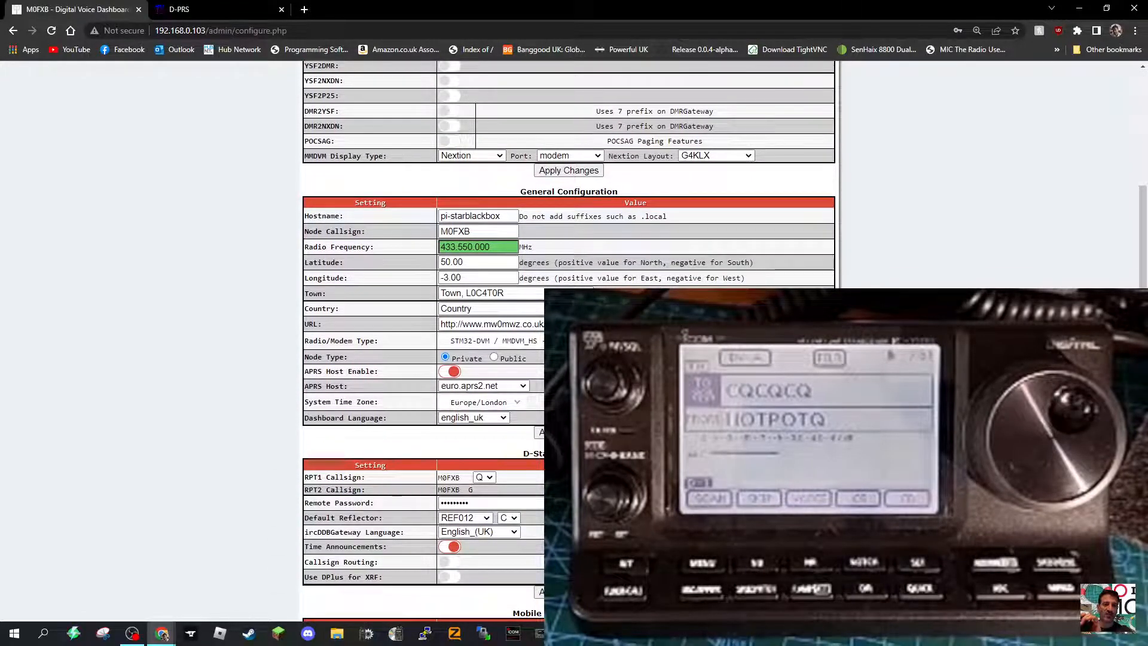
{"action": "scroll", "scroll_direction": "down", "scroll_amount": 3}
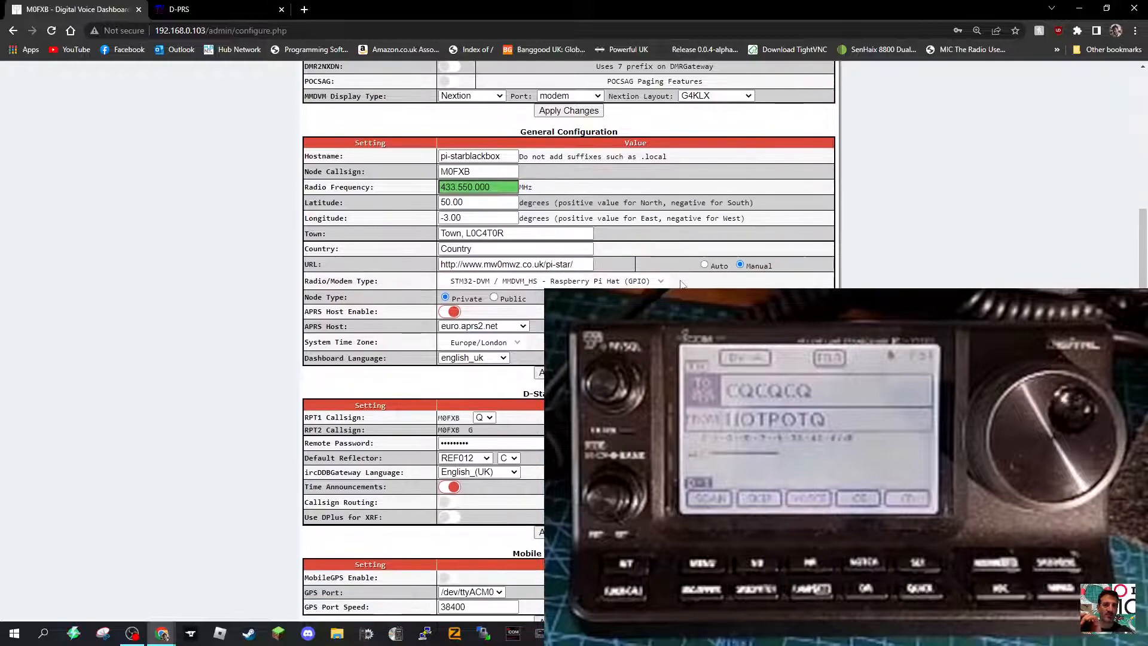
{"action": "mouse_move", "coordinate": [659, 266]}
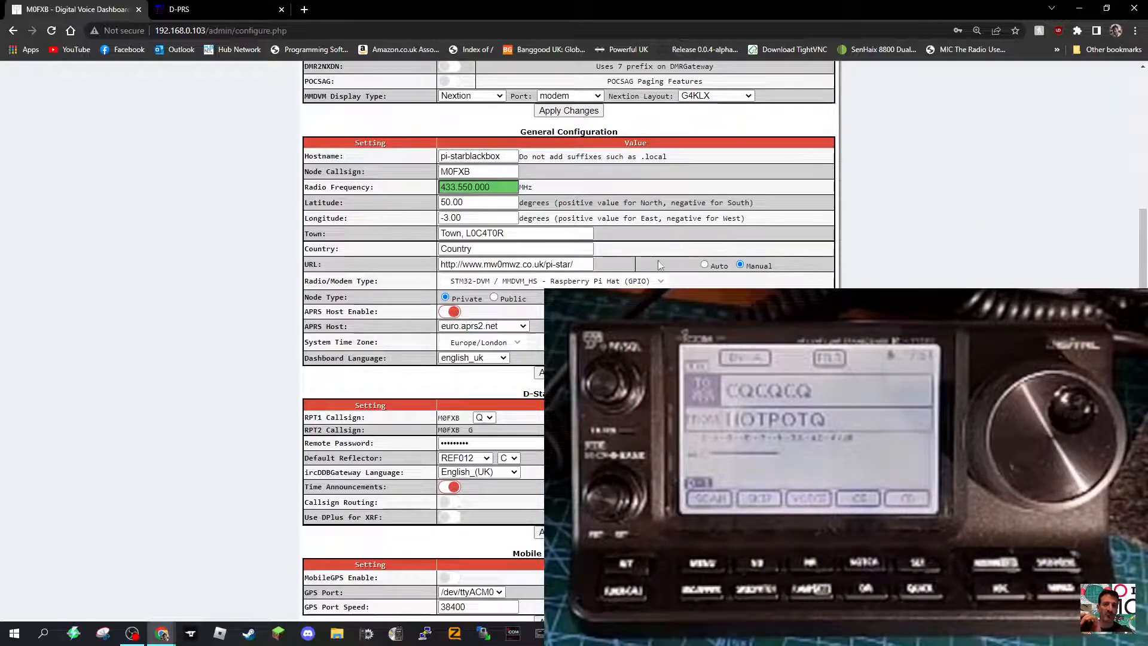
{"action": "scroll", "scroll_direction": "down", "scroll_amount": 3}
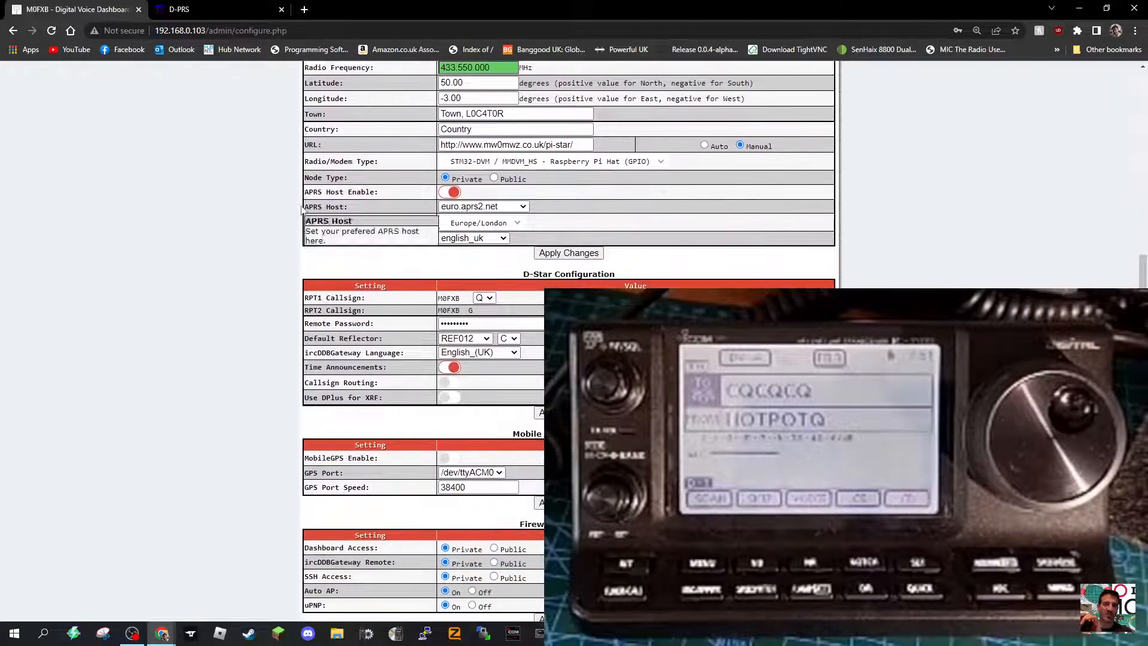
{"action": "scroll", "scroll_direction": "up", "scroll_amount": 3}
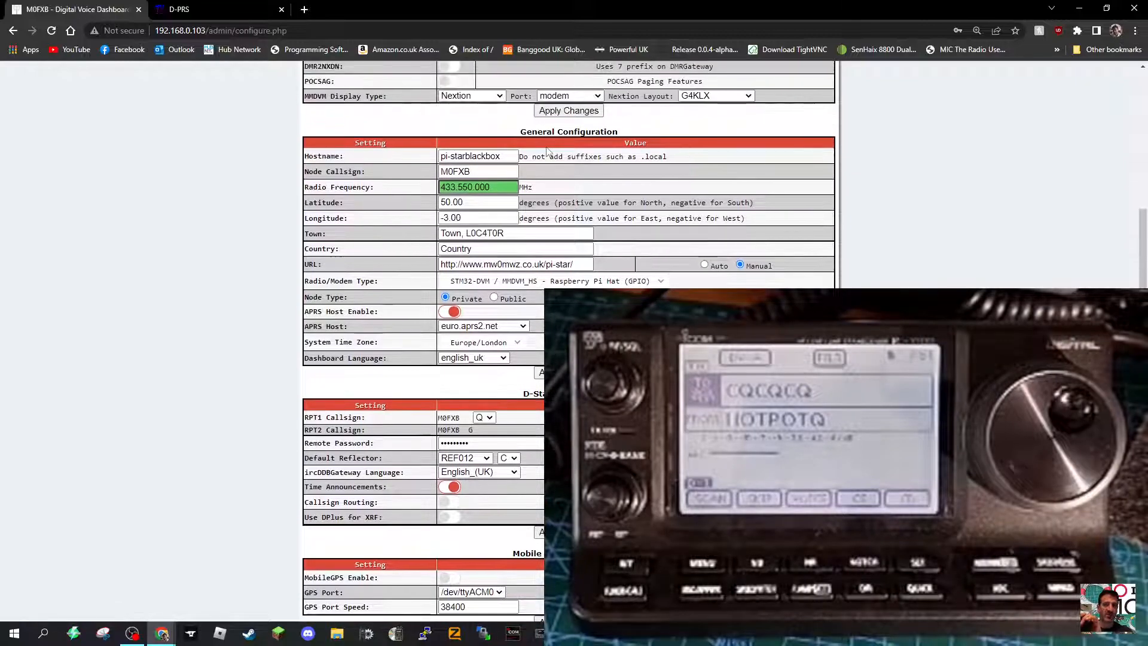
{"action": "mouse_move", "coordinate": [341, 311]}
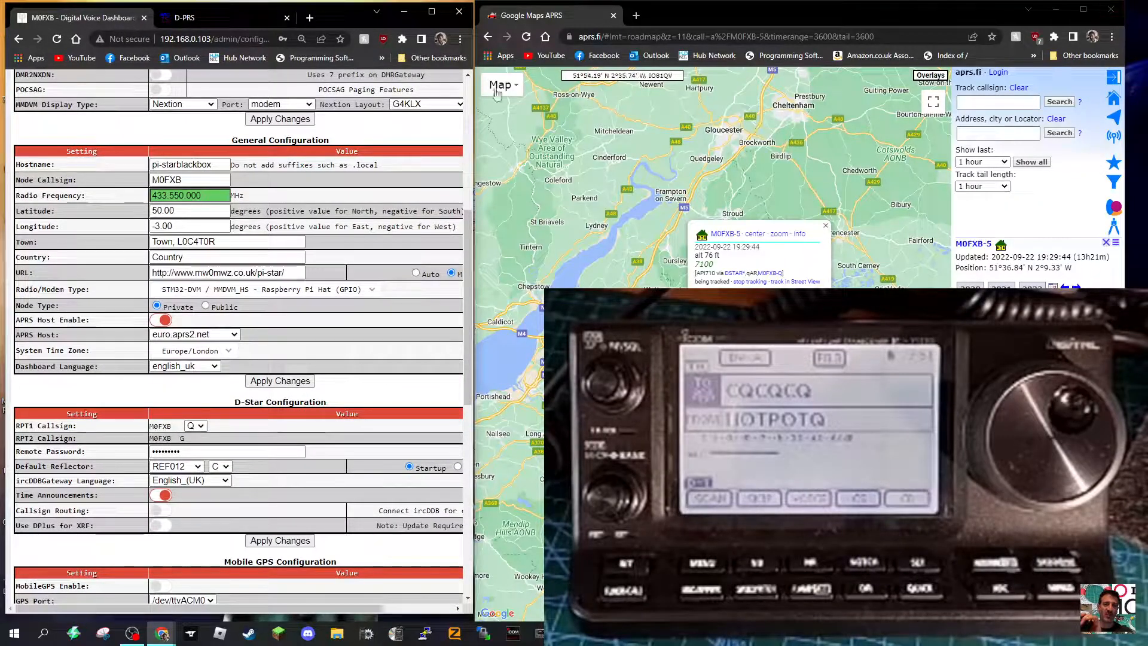
{"action": "scroll", "scroll_direction": "up", "scroll_amount": 3}
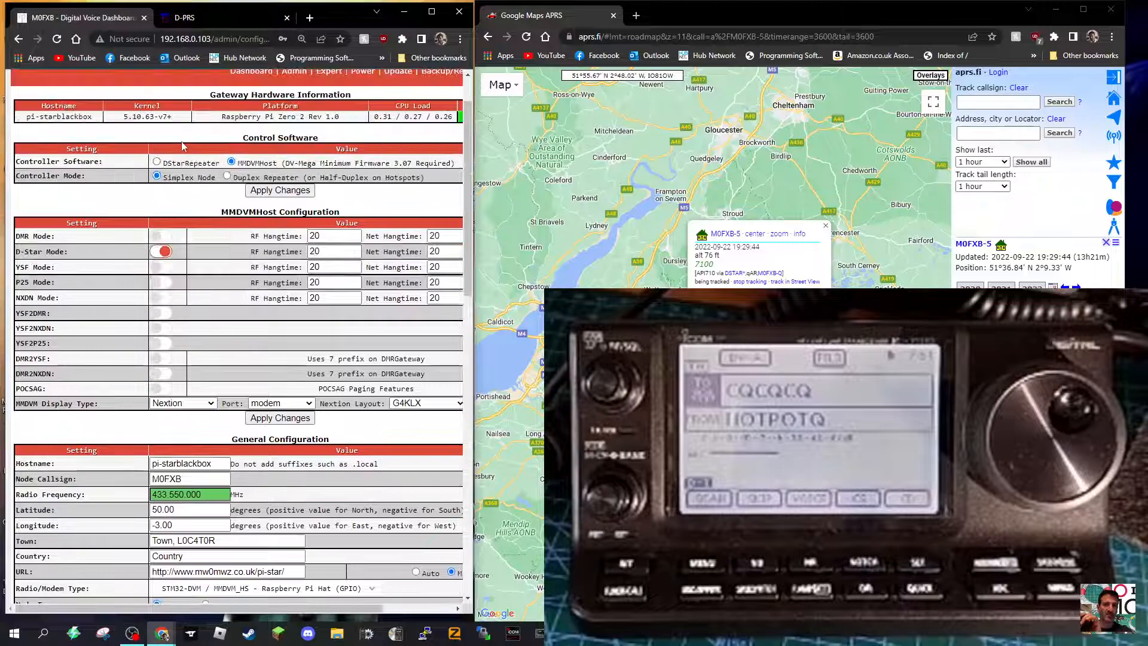